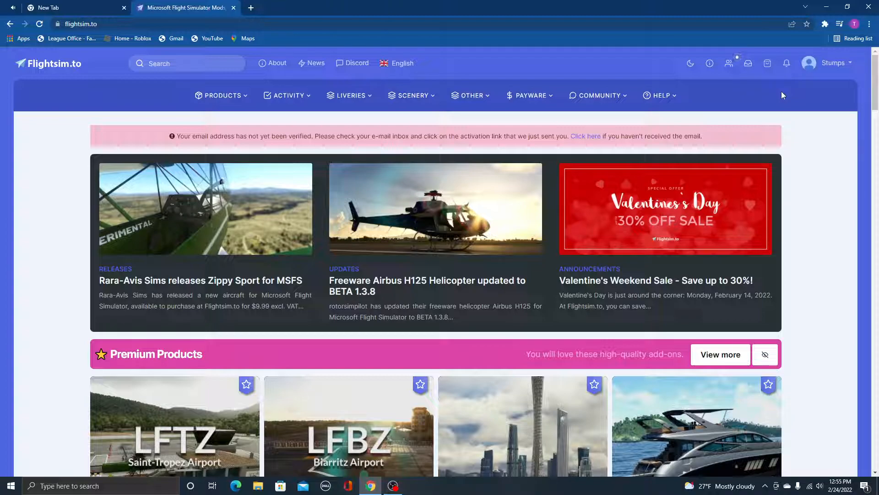
pyautogui.moveTo(301, 119)
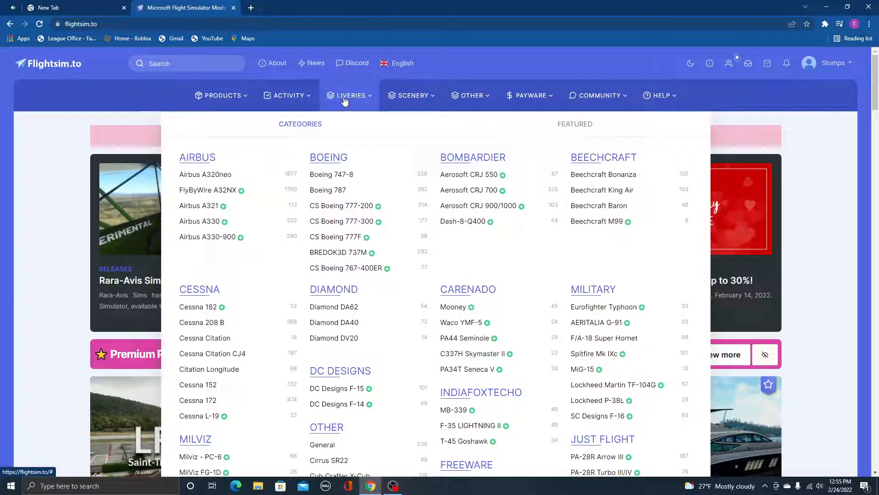
# Step: Reveal the Liveries menu listing aircraft categories such as Airbus, Boeing and Cessna
pyautogui.click(81, 24)
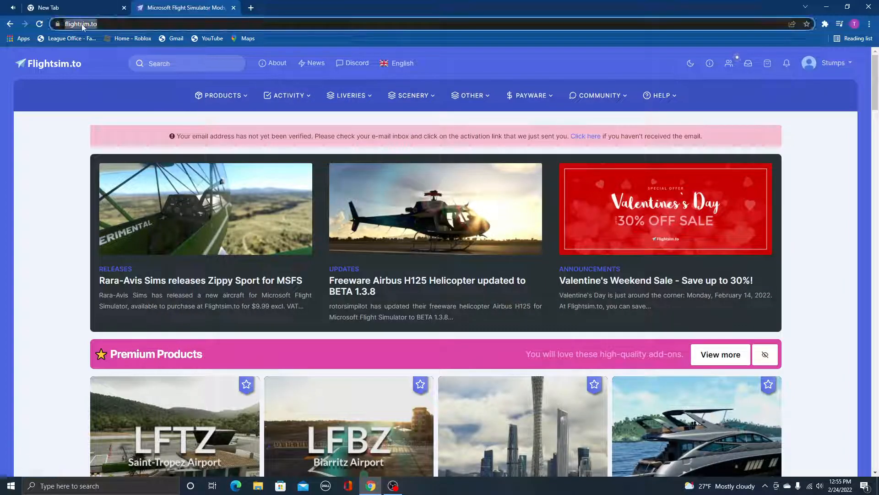
pyautogui.click(87, 24)
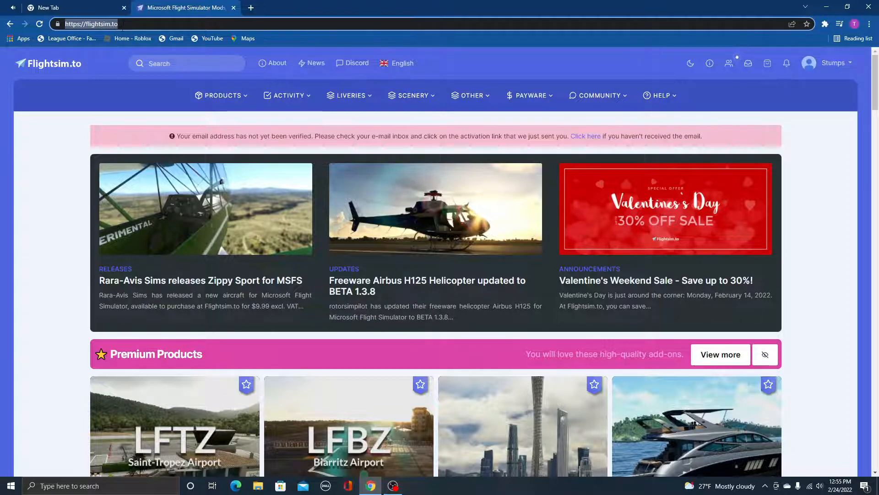
pyautogui.click(349, 95)
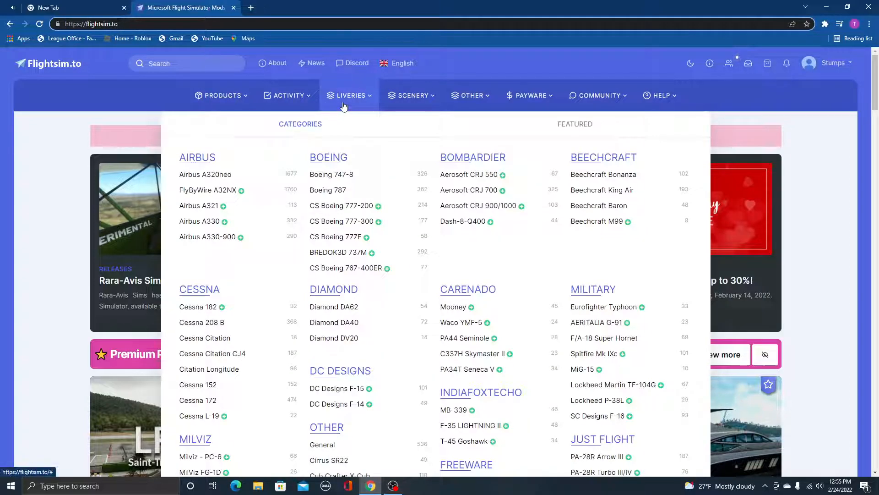
pyautogui.moveTo(277, 170)
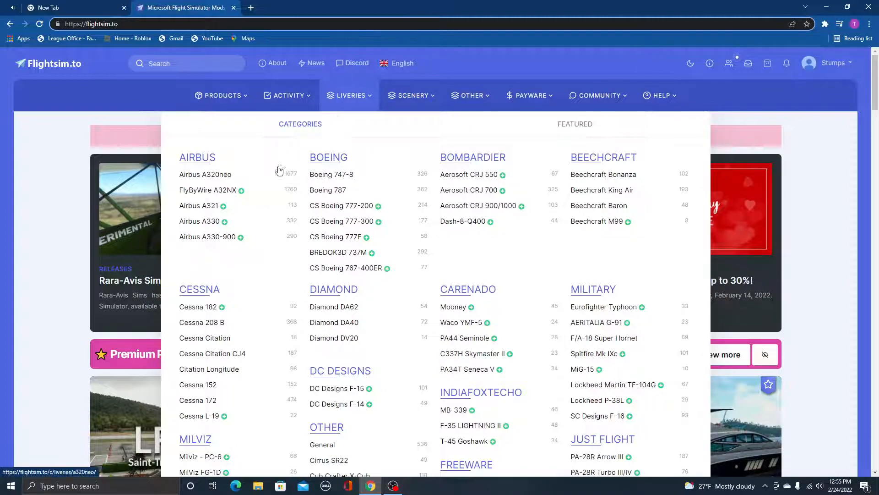
# Step: Browse the Airbus A320neo liveries listing, sorted newest first
pyautogui.click(205, 174)
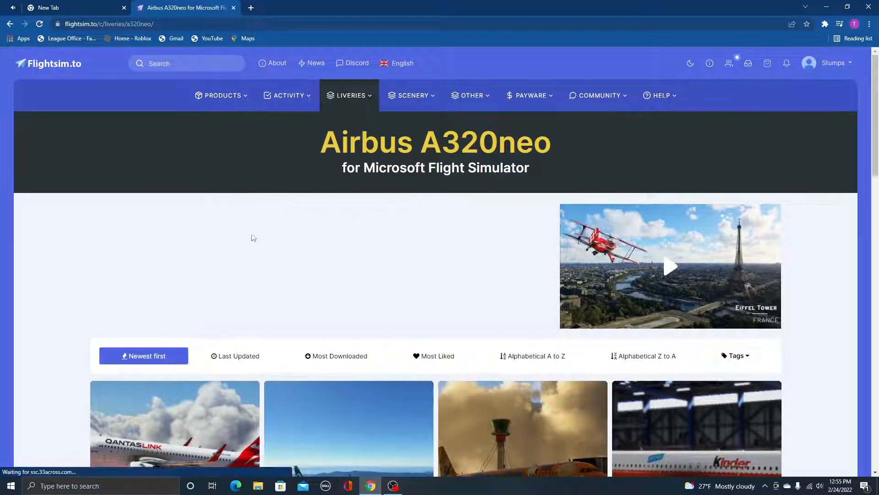
pyautogui.scroll(-3)
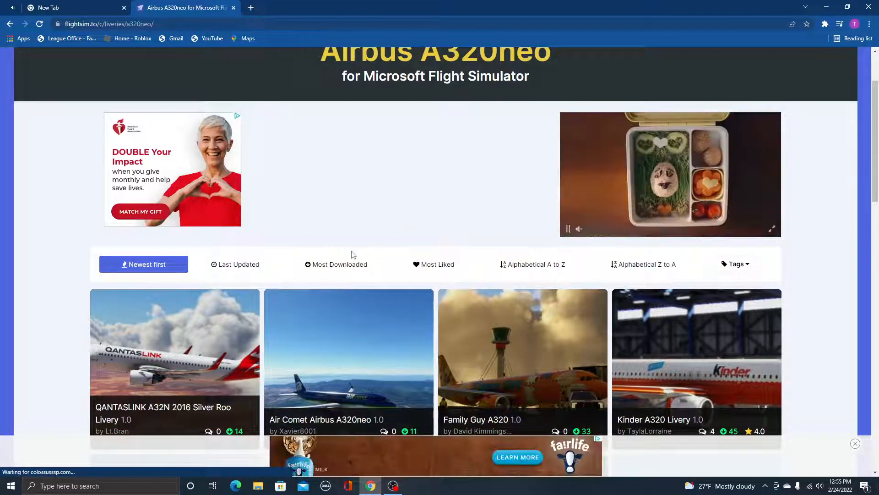
pyautogui.scroll(3)
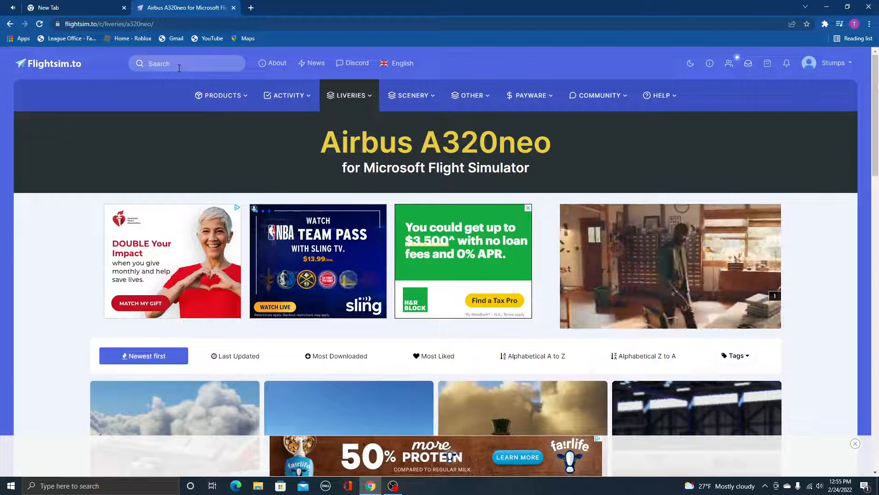
# Step: Search the site for 'delta' and expand to all 95 more results
pyautogui.write('delta')
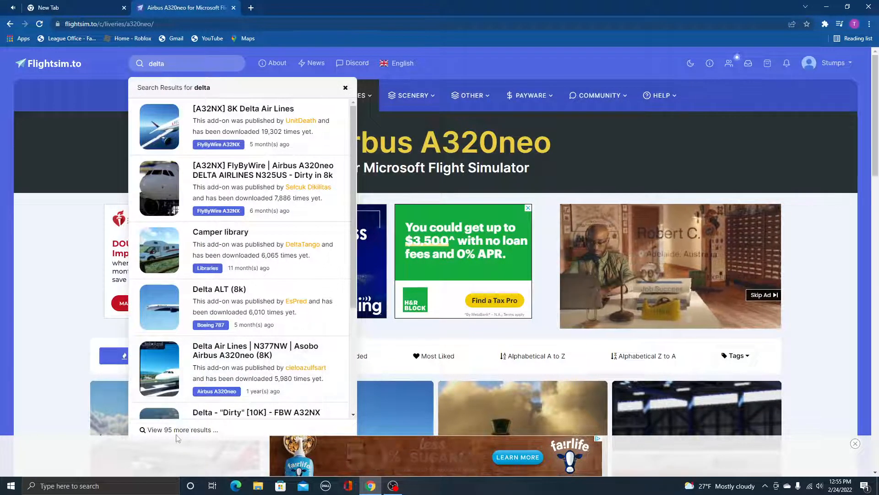
pyautogui.click(179, 429)
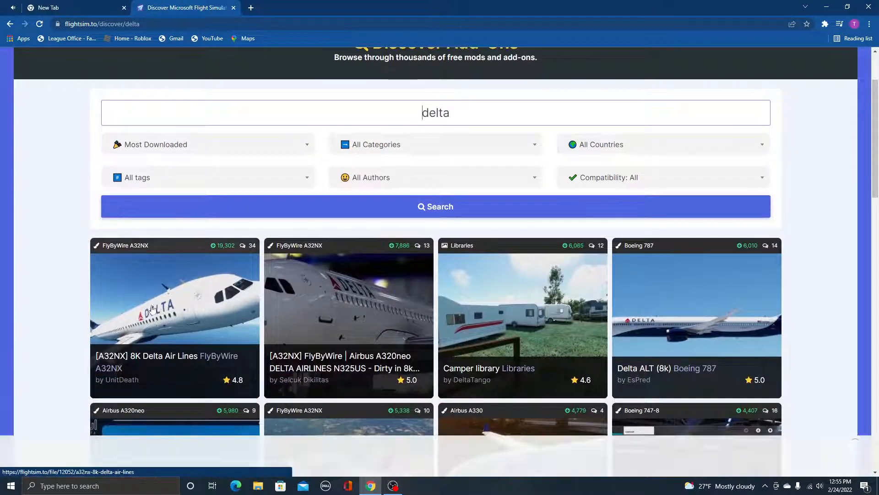
pyautogui.scroll(-3)
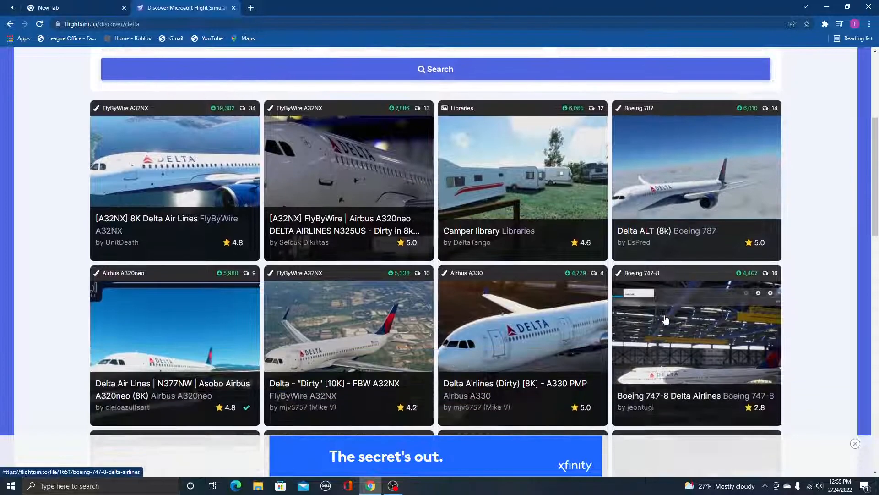
pyautogui.moveTo(260, 315)
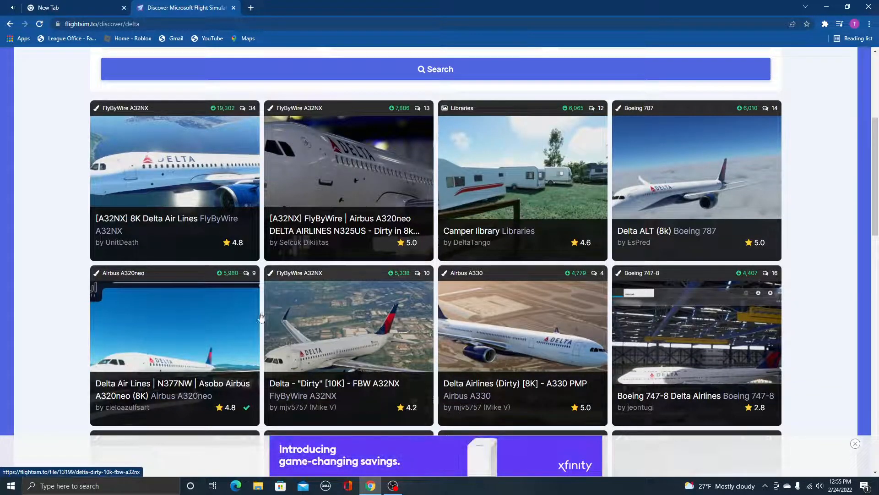
pyautogui.scroll(-3)
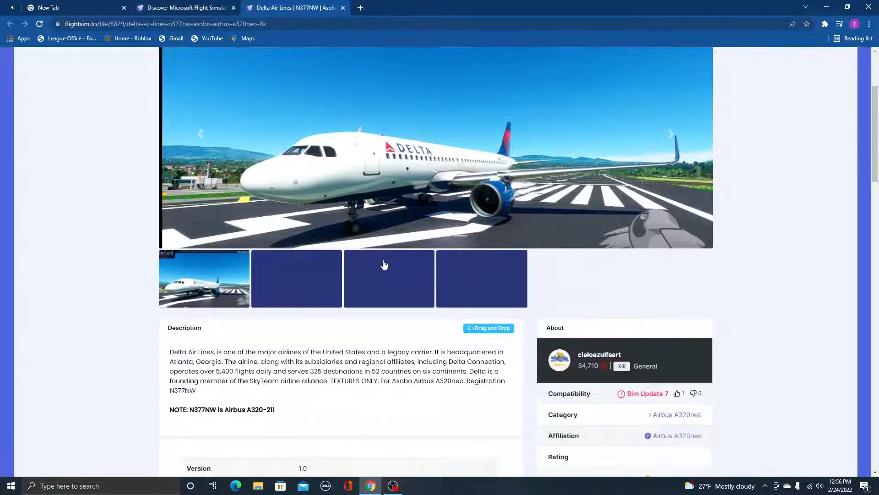
# Step: Request Download 1.0 of the Delta Air Lines N377NW Asobo A320neo (8K) livery
pyautogui.scroll(-3)
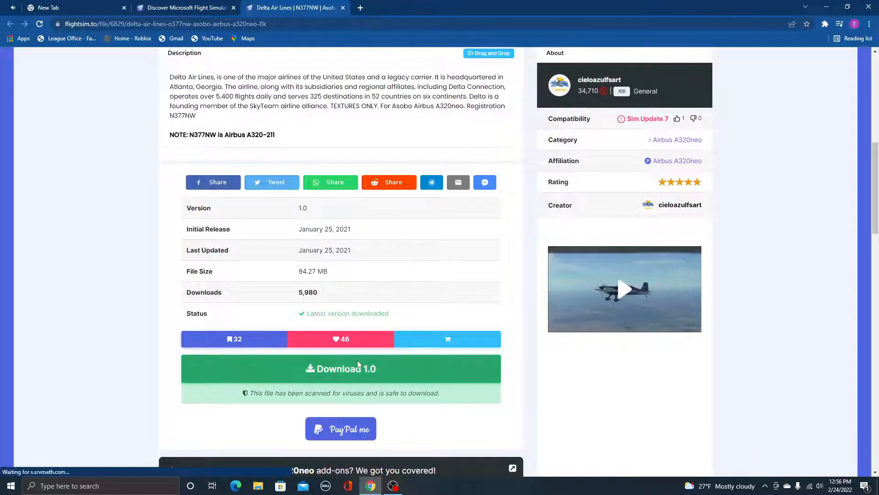
pyautogui.click(624, 288)
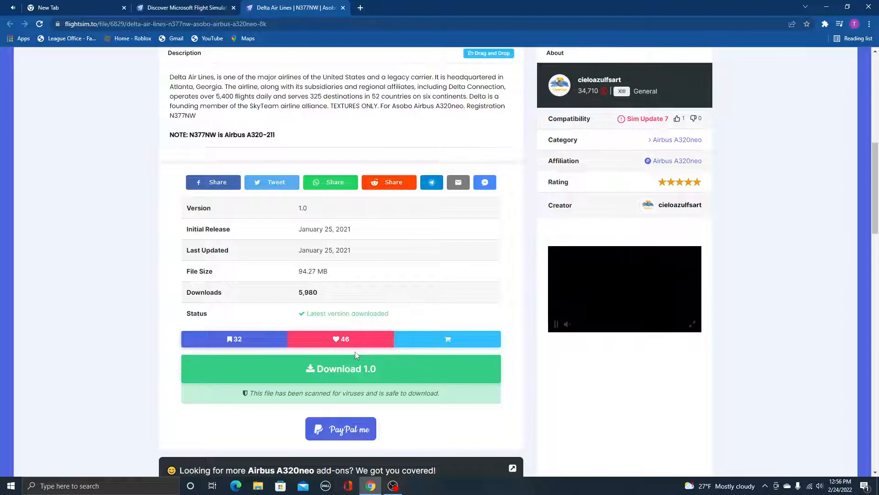
pyautogui.click(341, 369)
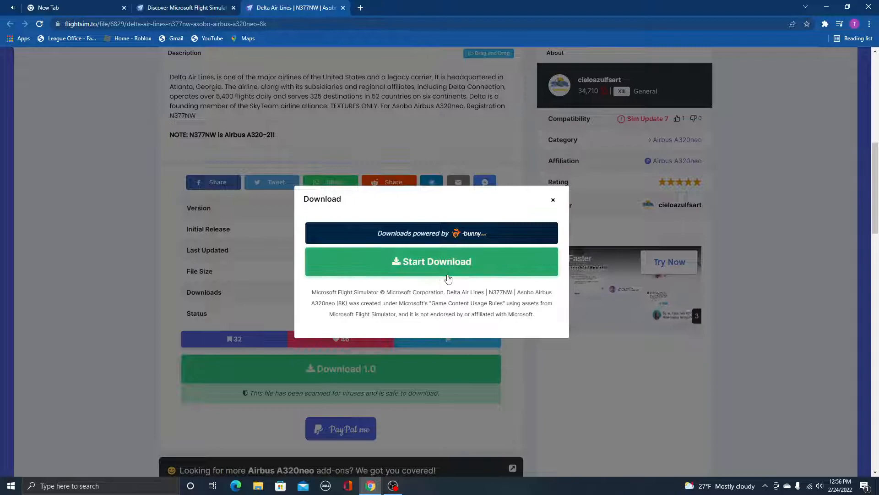
# Step: Start the N377NW livery zip download and switch to File Explorer
pyautogui.click(432, 261)
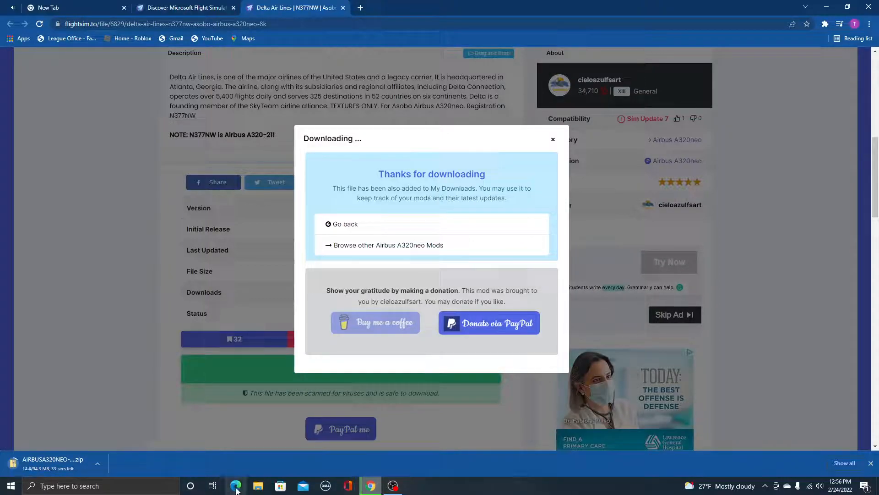
pyautogui.click(257, 486)
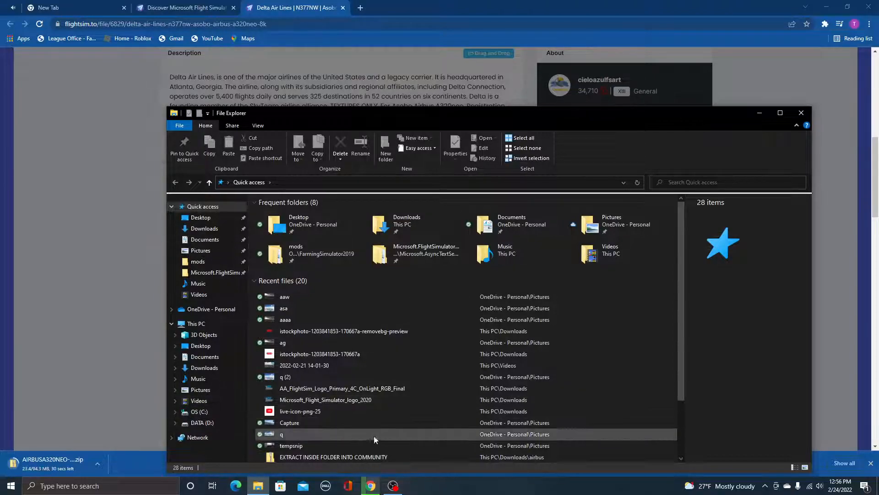
pyautogui.moveTo(257, 485)
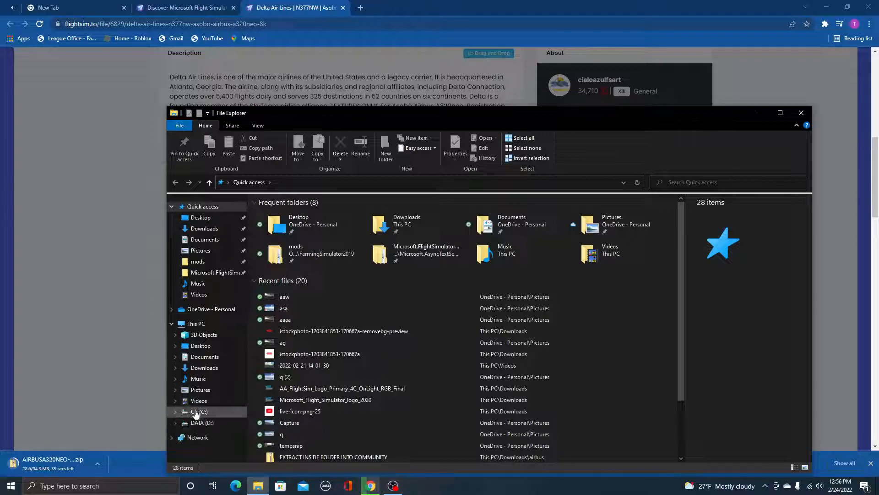
# Step: Navigate C:\Users\<user>\AppData\Local to reach the Local folder
pyautogui.click(199, 411)
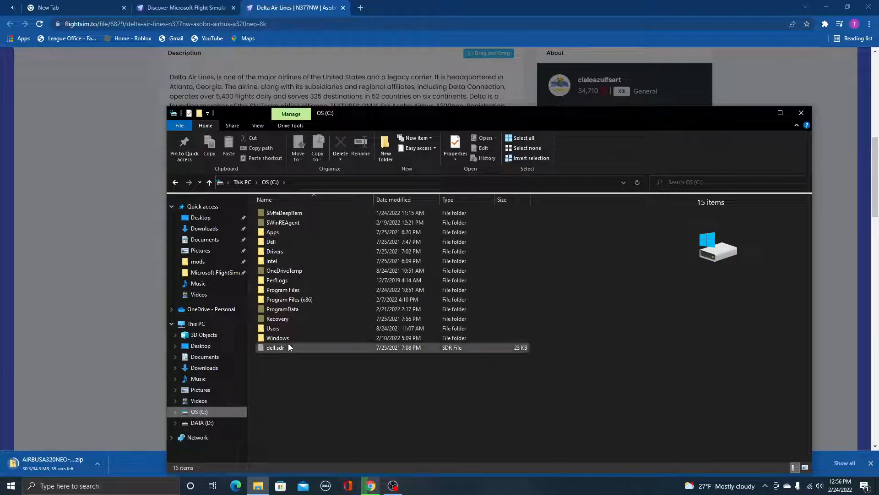
pyautogui.doubleClick(273, 328)
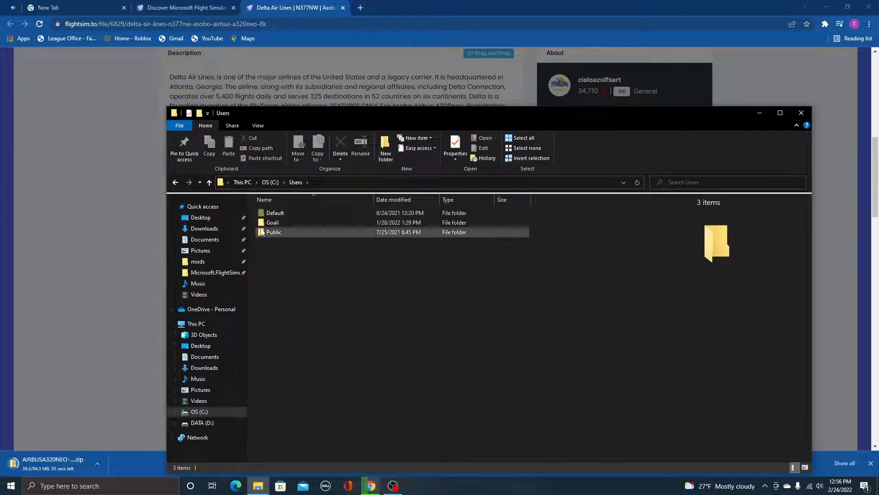
pyautogui.moveTo(273, 222)
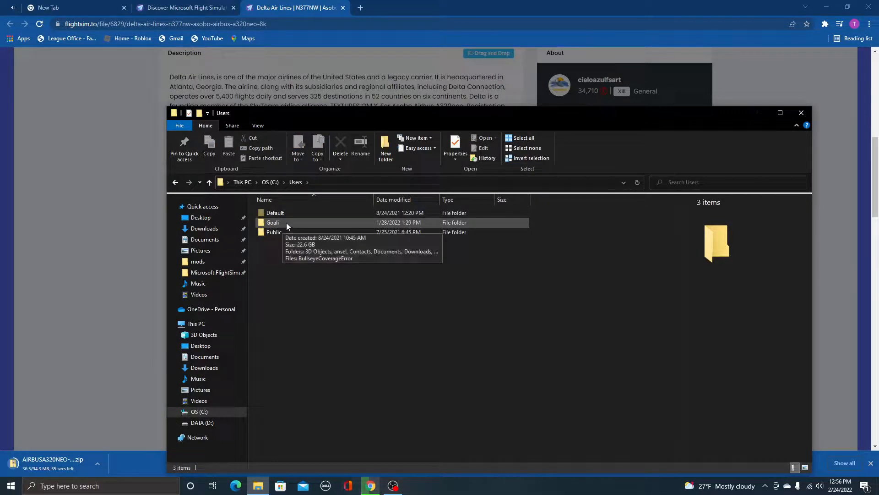
pyautogui.doubleClick(273, 221)
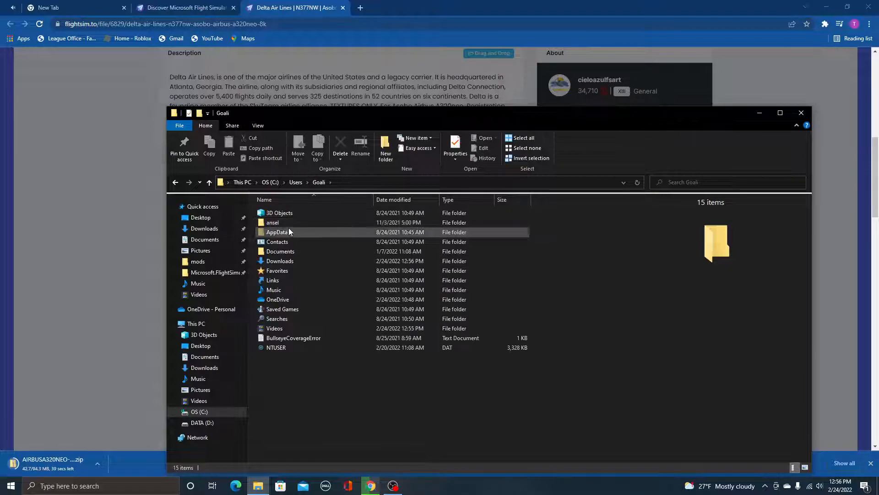
pyautogui.moveTo(283, 231)
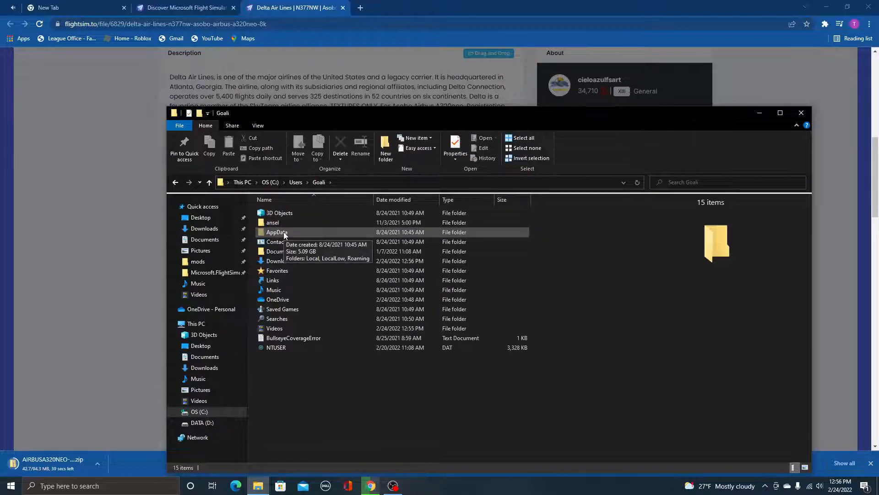
pyautogui.doubleClick(277, 231)
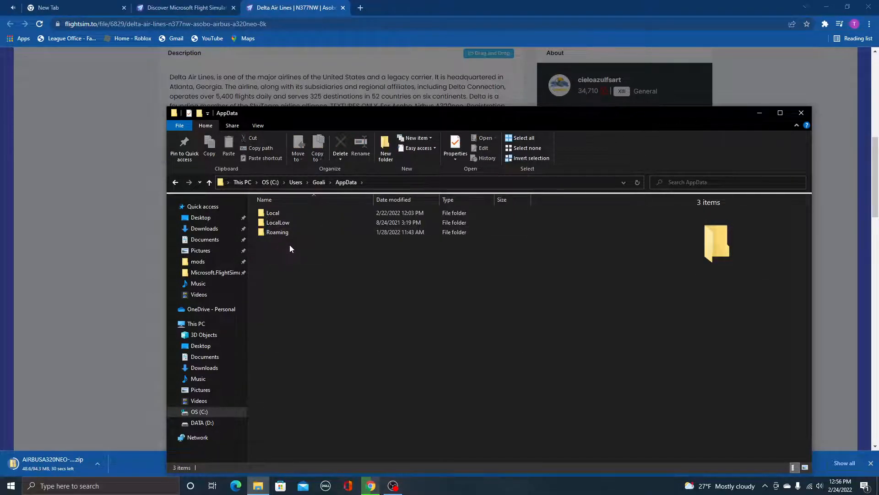
pyautogui.click(273, 212)
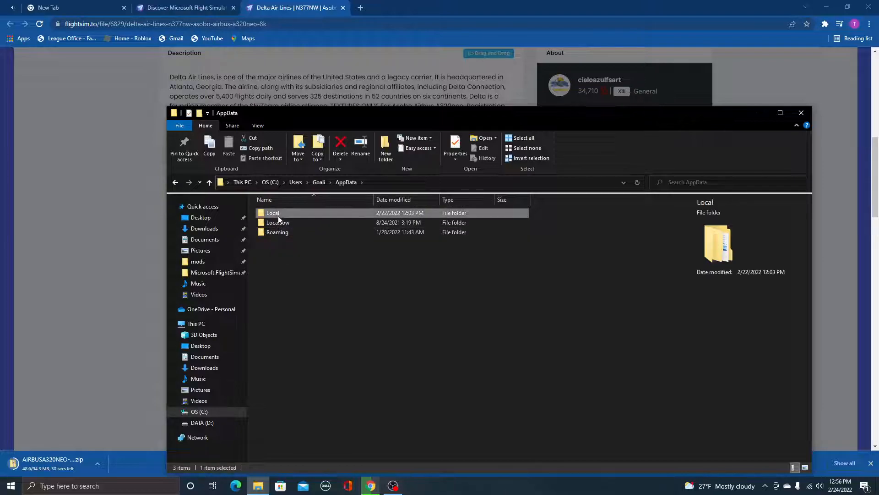
pyautogui.doubleClick(273, 212)
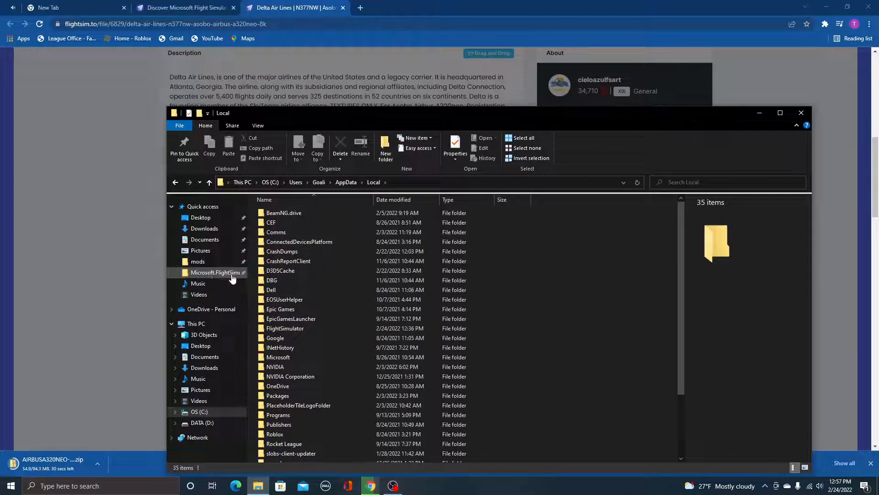
# Step: From the Microsoft.FlightSimulator shortcut, reach LocalCache\Packages\Community with its installed livery folders
pyautogui.rightClick(215, 272)
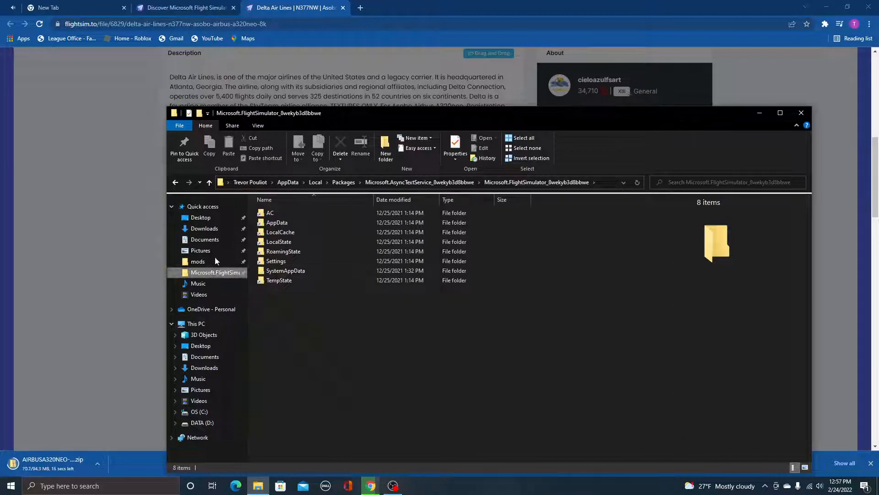
pyautogui.moveTo(216, 272)
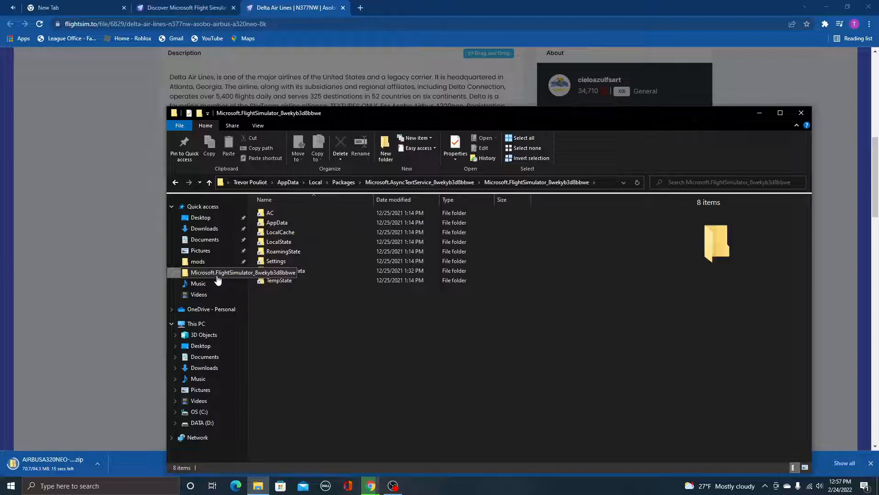
pyautogui.click(280, 231)
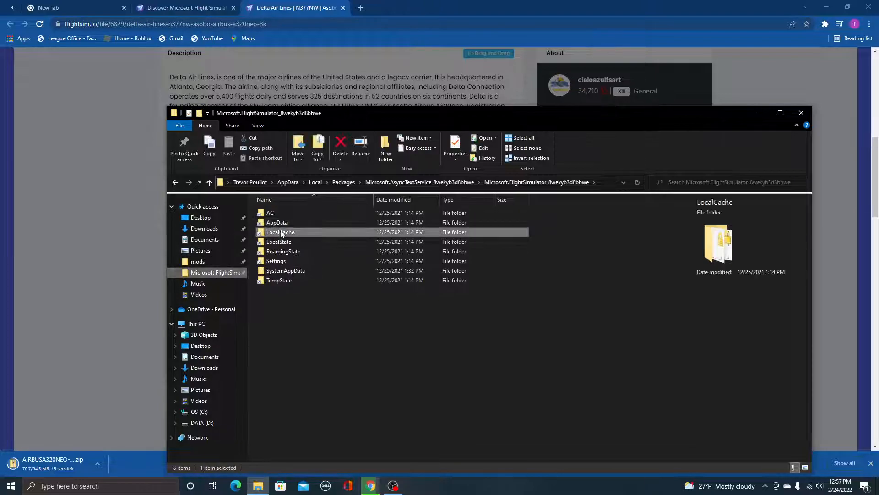
pyautogui.doubleClick(280, 231)
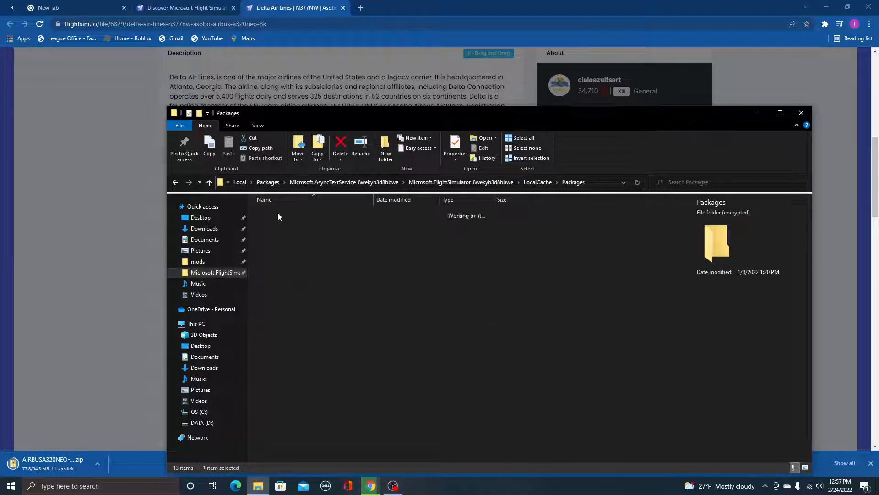
pyautogui.click(176, 181)
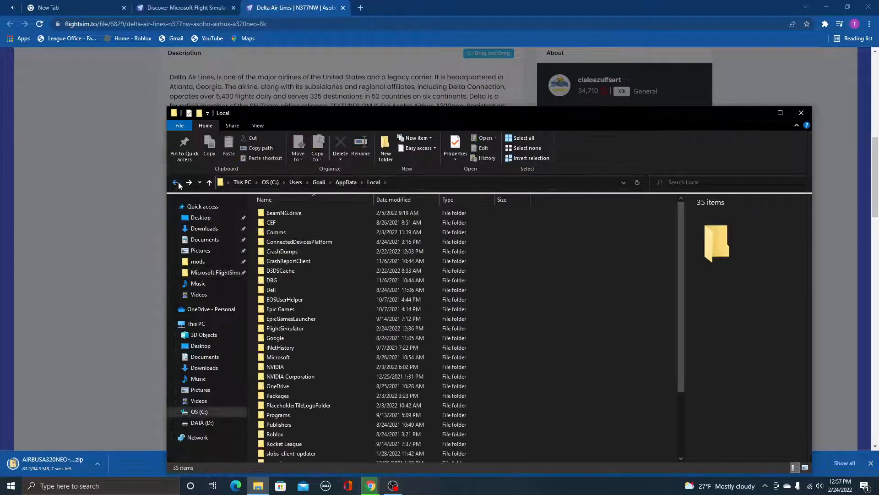
pyautogui.moveTo(211, 294)
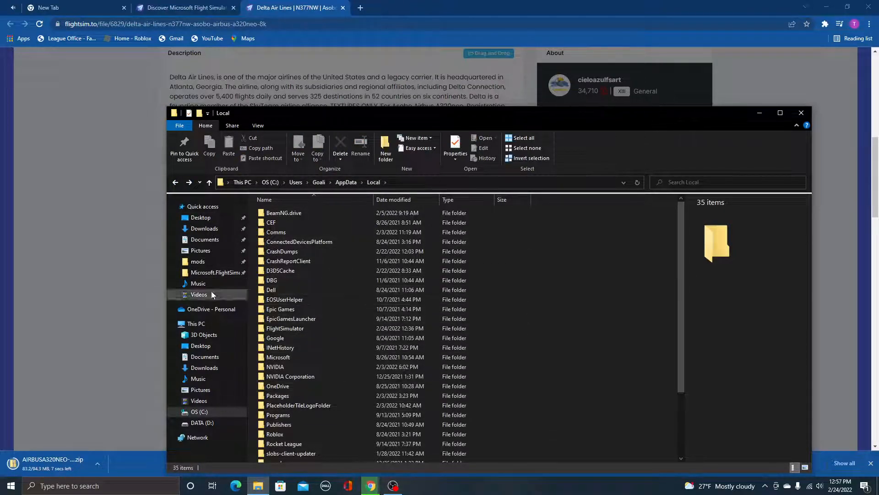
pyautogui.moveTo(221, 304)
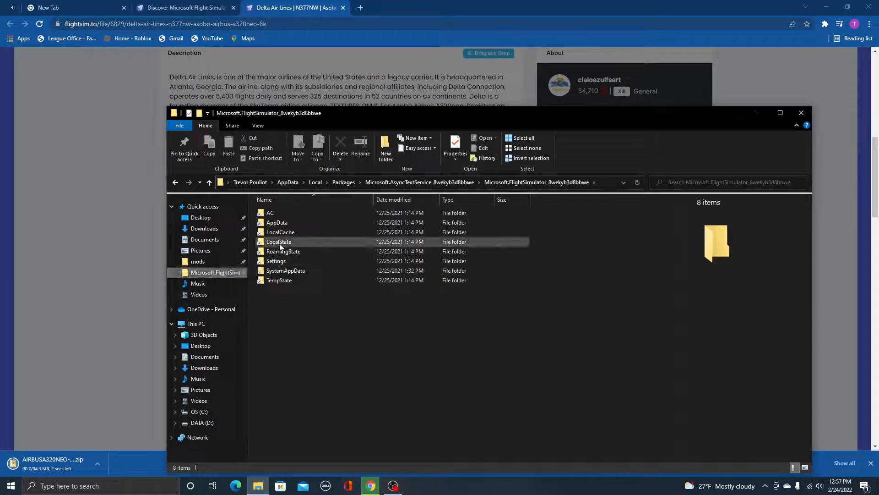
pyautogui.doubleClick(280, 232)
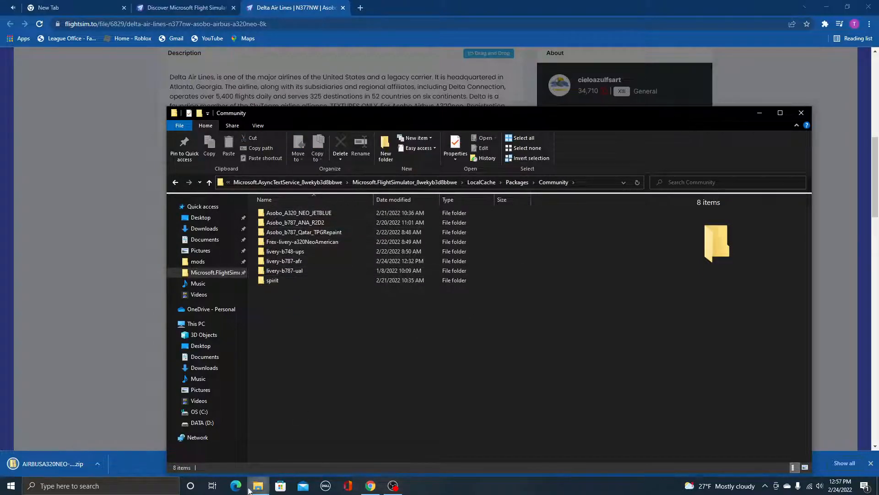
pyautogui.moveTo(204, 239)
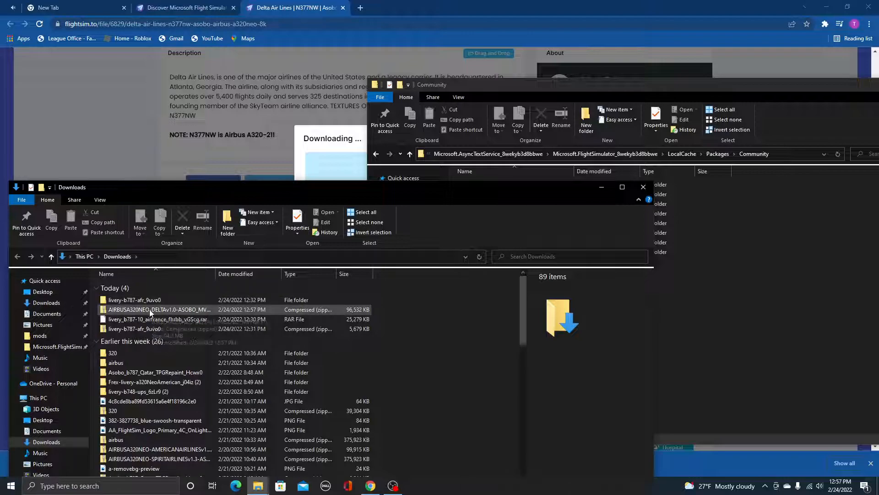
# Step: Extract the AIRBUSA320NEO-DELTA zip into its suggested folder in Downloads
pyautogui.click(159, 309)
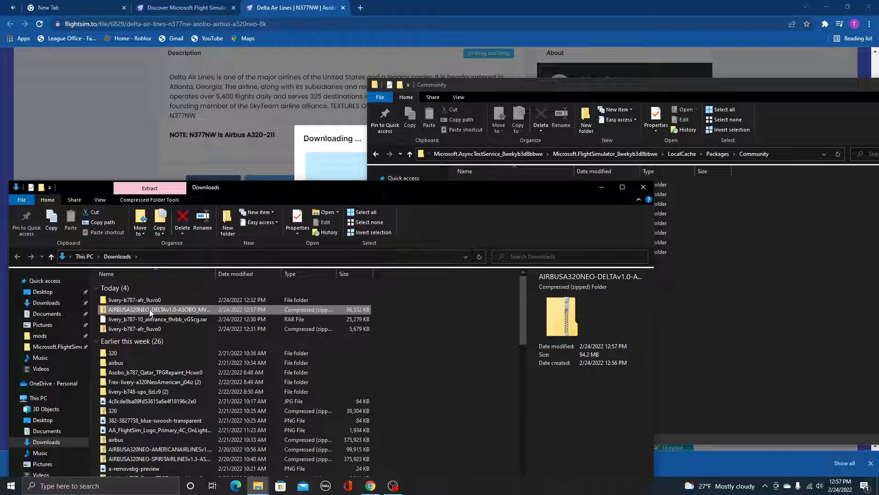
pyautogui.rightClick(159, 309)
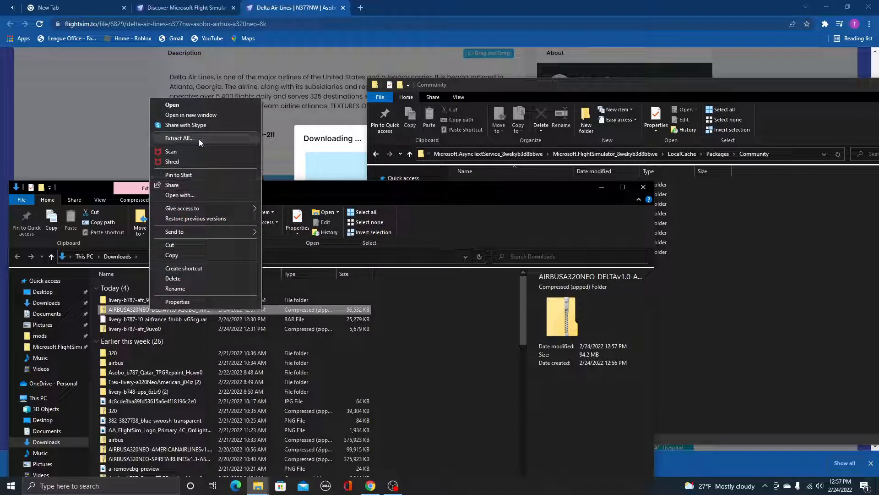
pyautogui.click(179, 138)
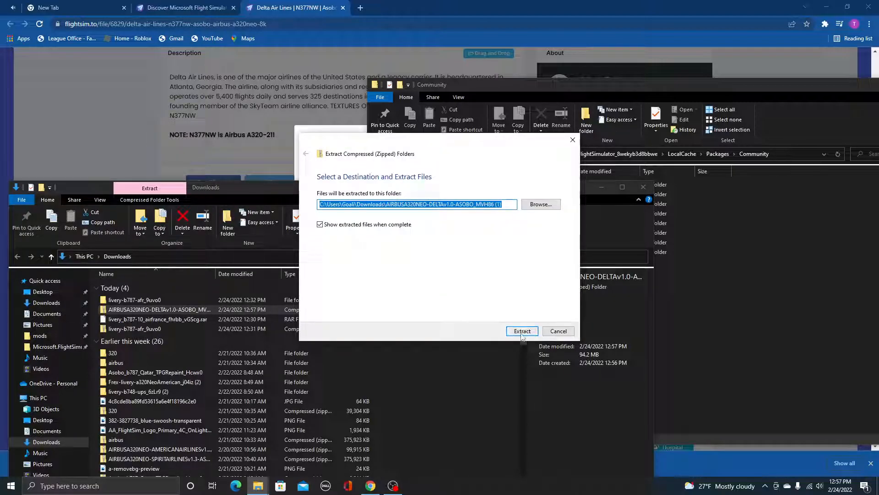
pyautogui.click(521, 330)
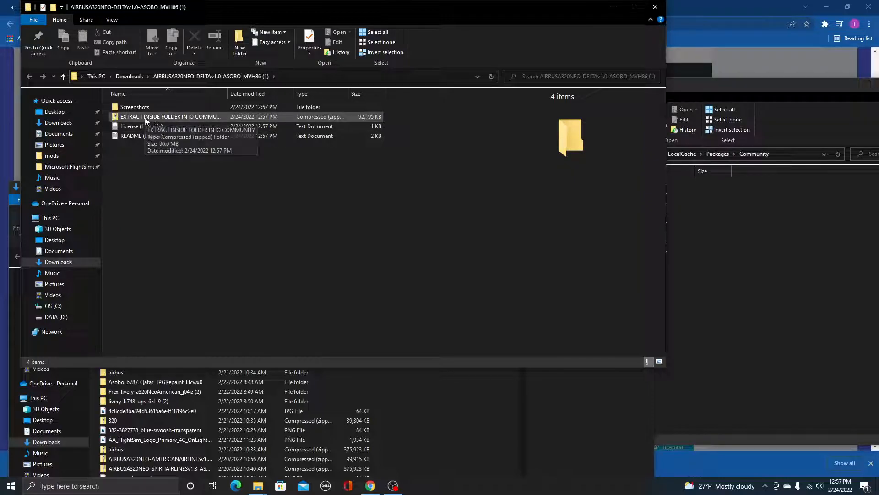
# Step: Extract the inner 'EXTRACT INSIDE FOLDER INTO COMMUNITY' zip into the livery folder
pyautogui.click(170, 116)
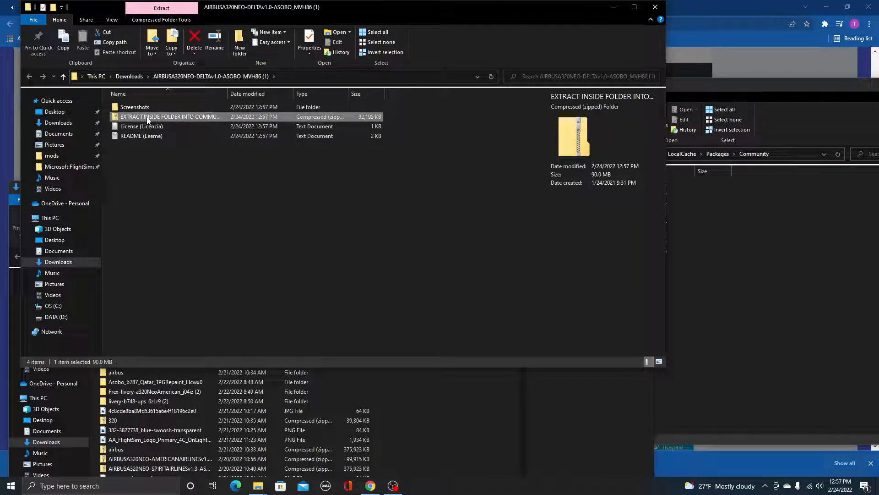
pyautogui.rightClick(170, 117)
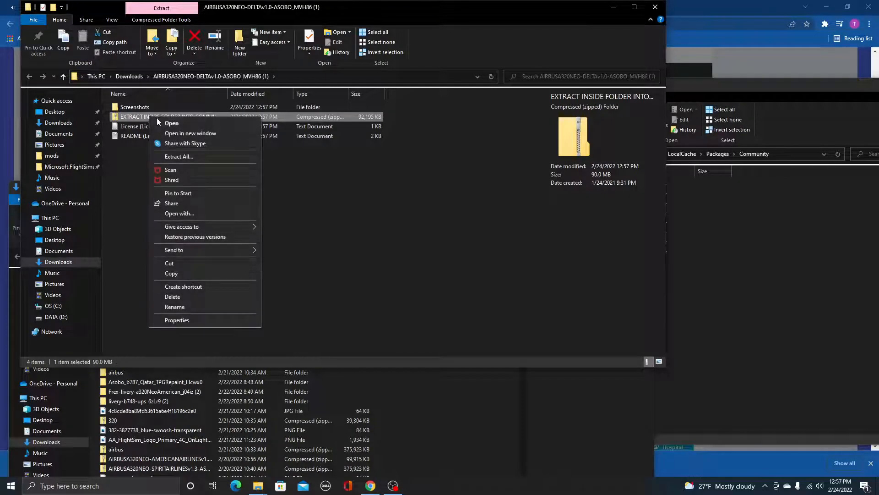
pyautogui.click(179, 156)
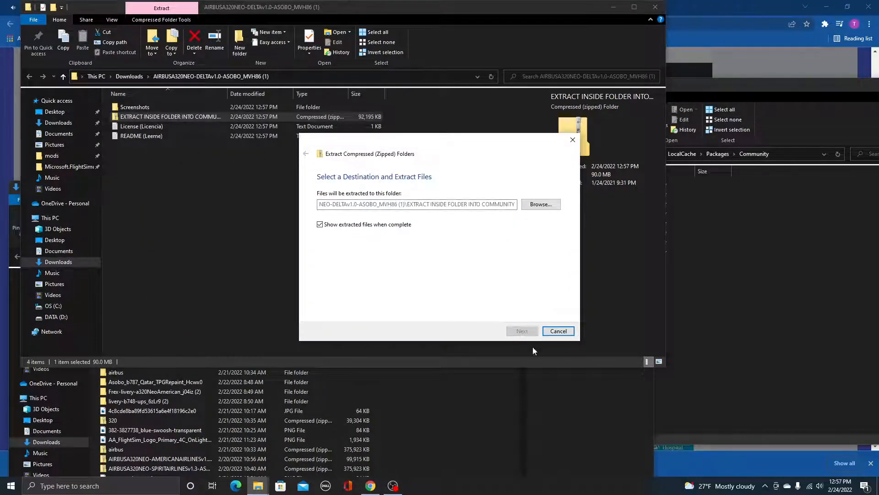
pyautogui.click(522, 330)
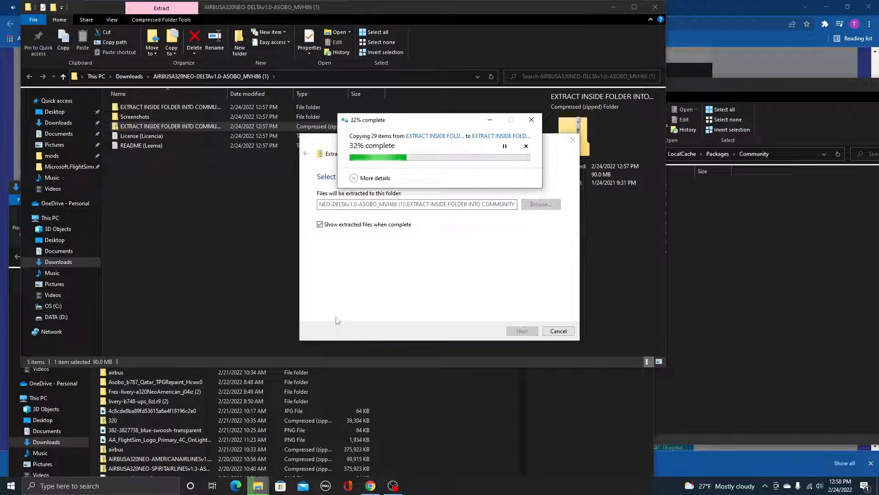